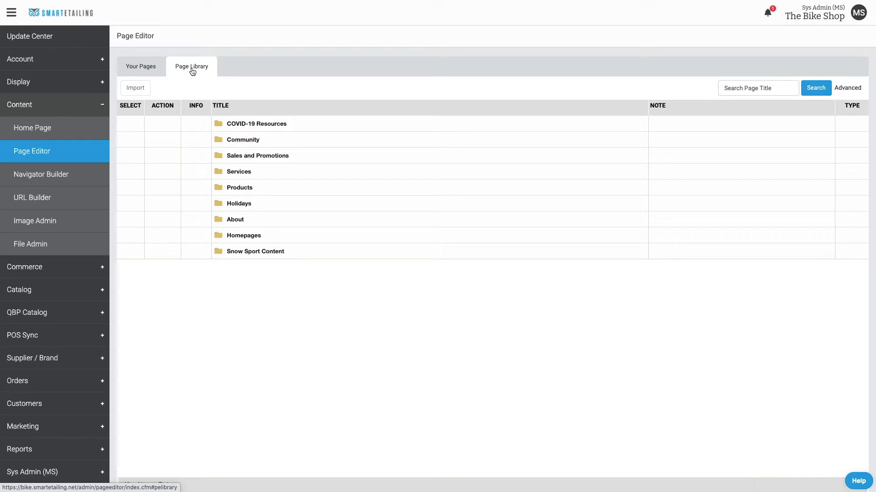
{"action": "mouse_move", "coordinate": [240, 203]}
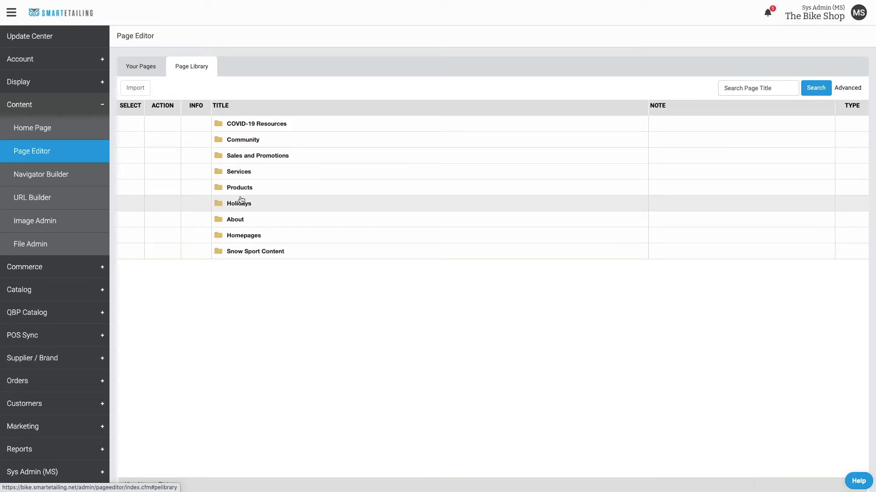
Step: Expand the Services folder to reveal pages like Bike Trade-In and Financing
{"action": "left_click", "coordinate": [238, 172]}
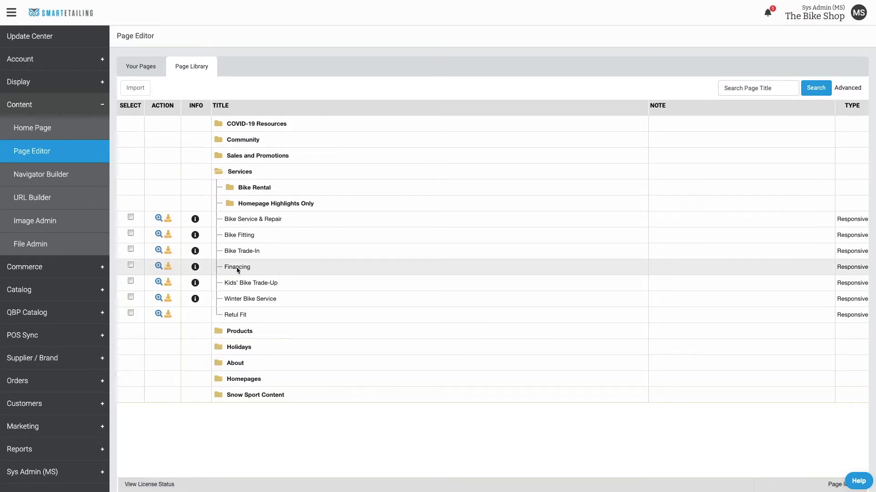
{"action": "left_click", "coordinate": [158, 282]}
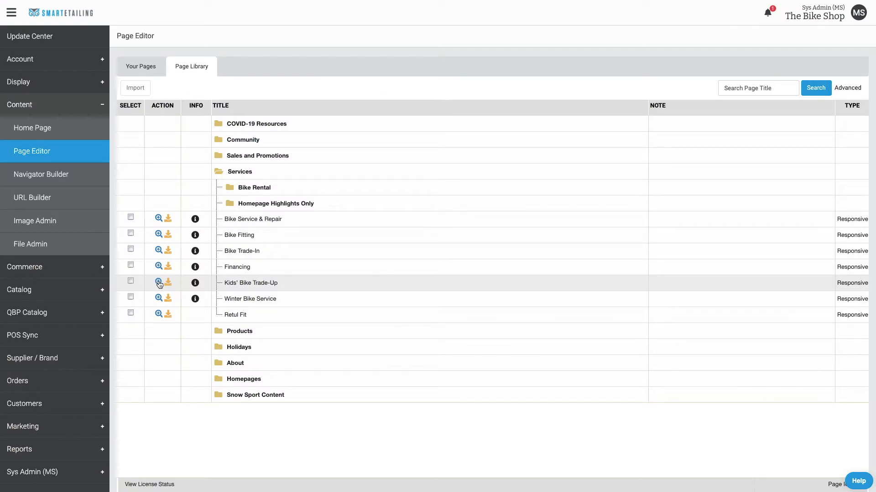
Step: Import Kids' Bike Trade-Up into Pages Imported by SmartEtailing, set to active
{"action": "left_click", "coordinate": [167, 282]}
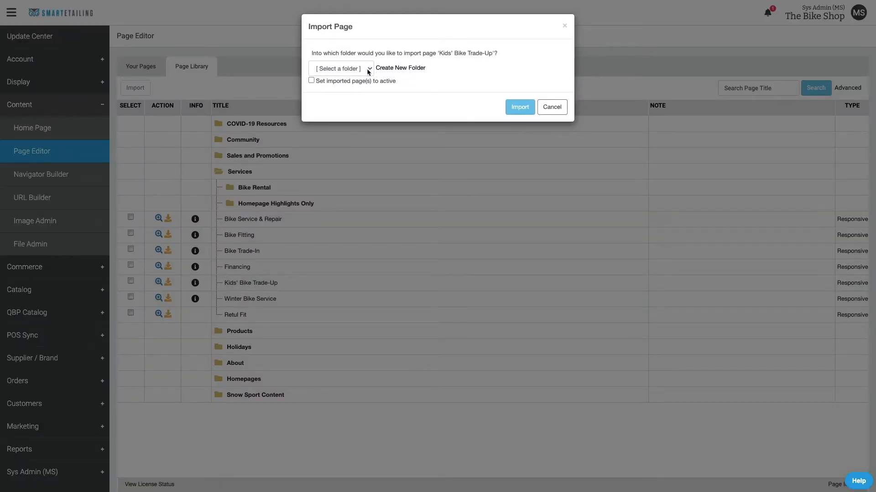
{"action": "left_click", "coordinate": [362, 69]}
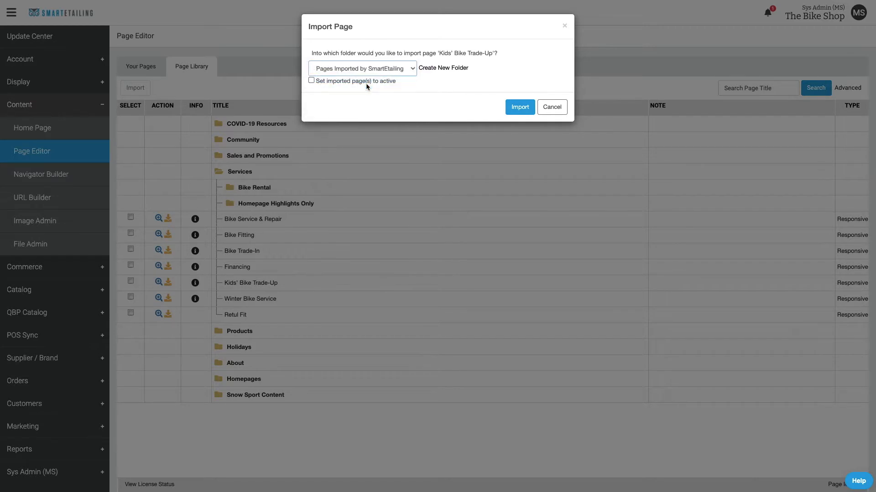
{"action": "left_click", "coordinate": [311, 80]}
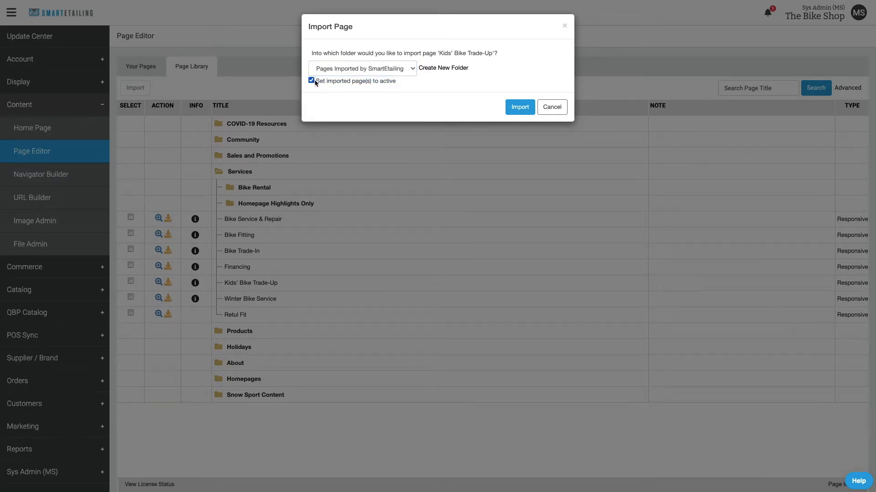
{"action": "left_click", "coordinate": [551, 107]}
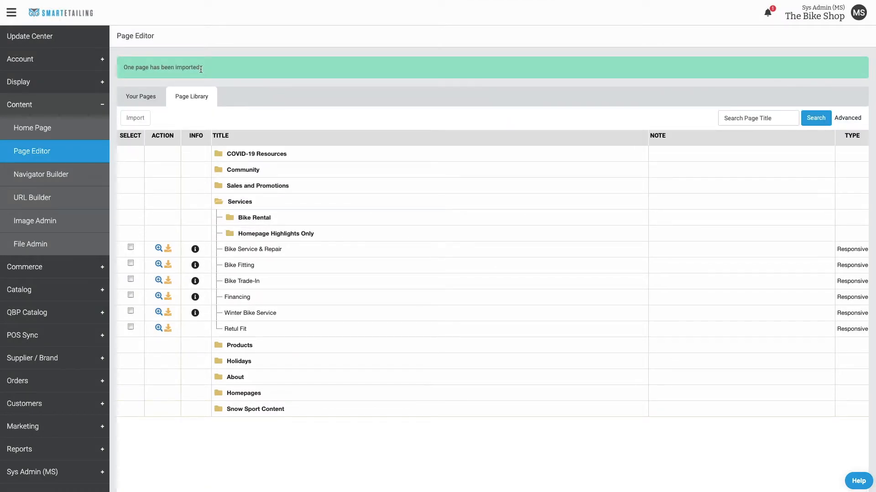
Step: Switch to the Your Pages list of the store's own pages
{"action": "left_click", "coordinate": [141, 96]}
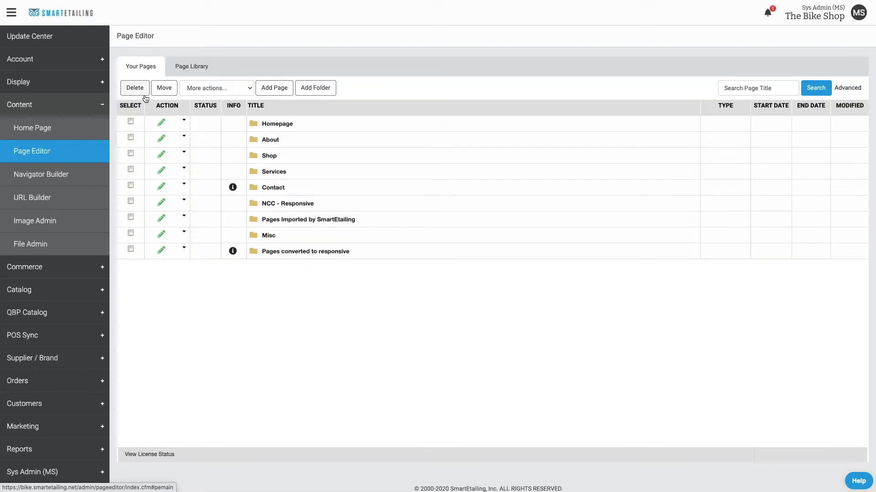
{"action": "mouse_move", "coordinate": [181, 168]}
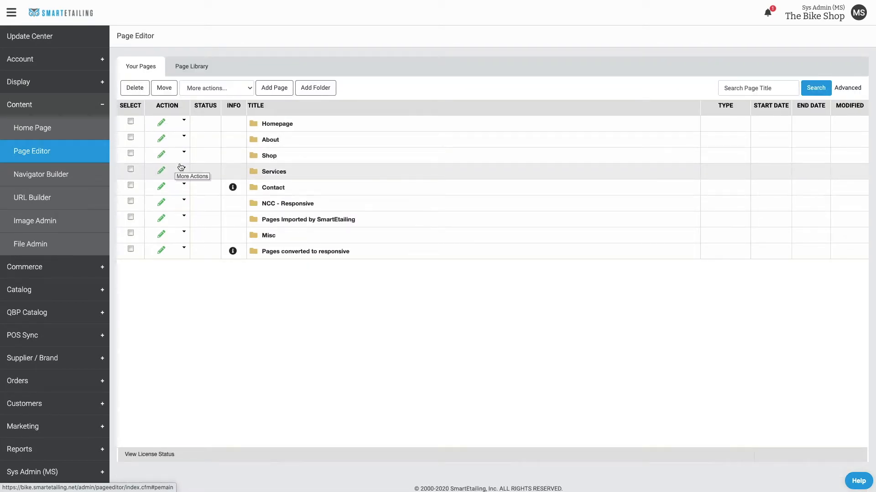
{"action": "mouse_move", "coordinate": [282, 223]}
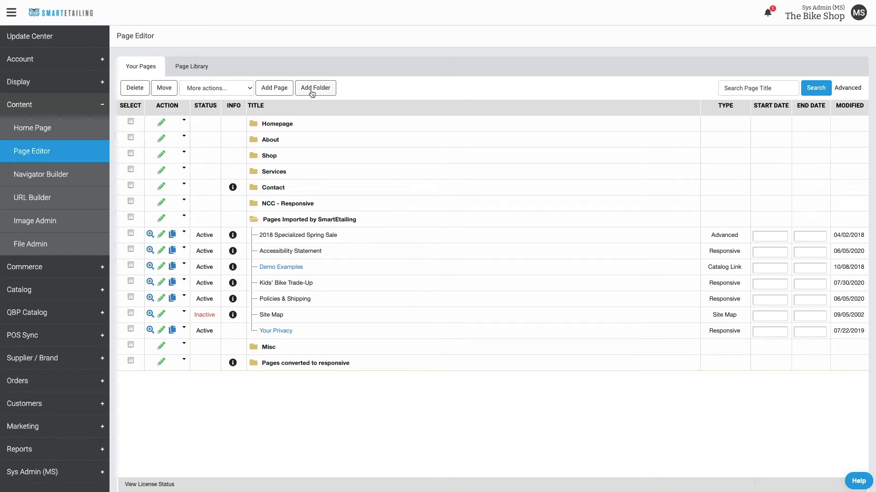
{"action": "mouse_move", "coordinate": [274, 87]}
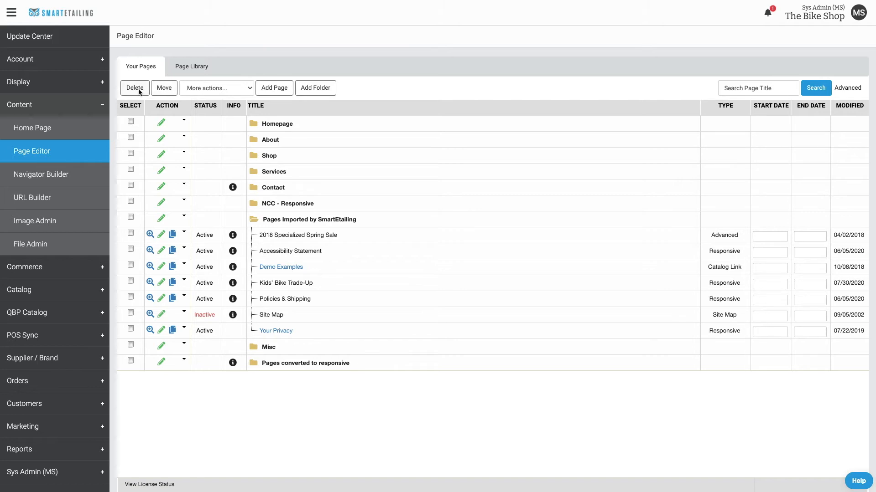
{"action": "mouse_move", "coordinate": [203, 95]}
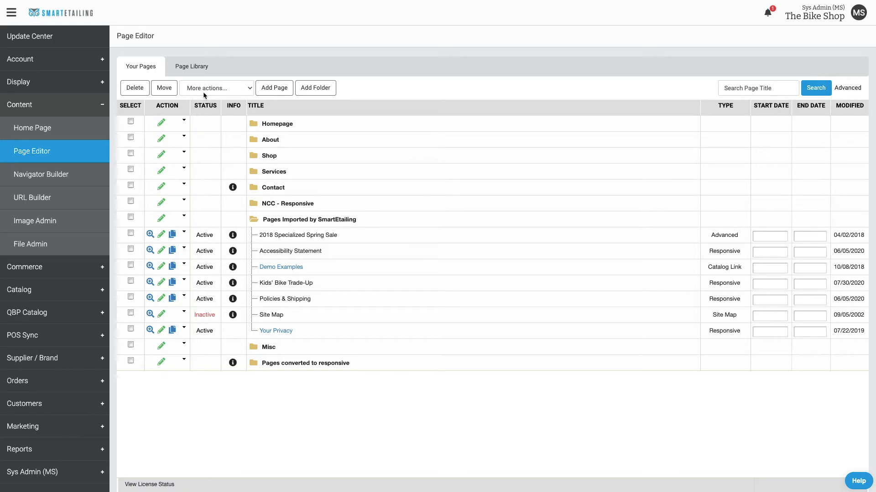
{"action": "mouse_move", "coordinate": [285, 126]}
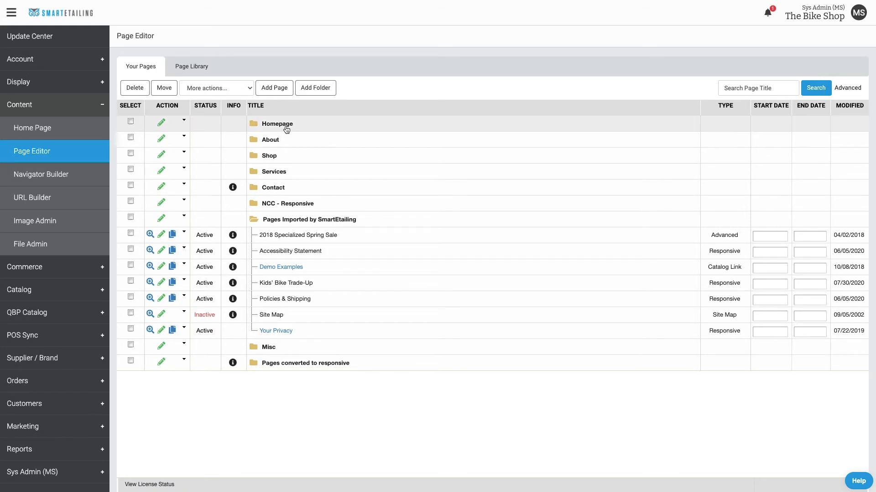
Step: Expand the Homepage folder to show Demo Homepage and the inactive homepages
{"action": "left_click", "coordinate": [255, 123]}
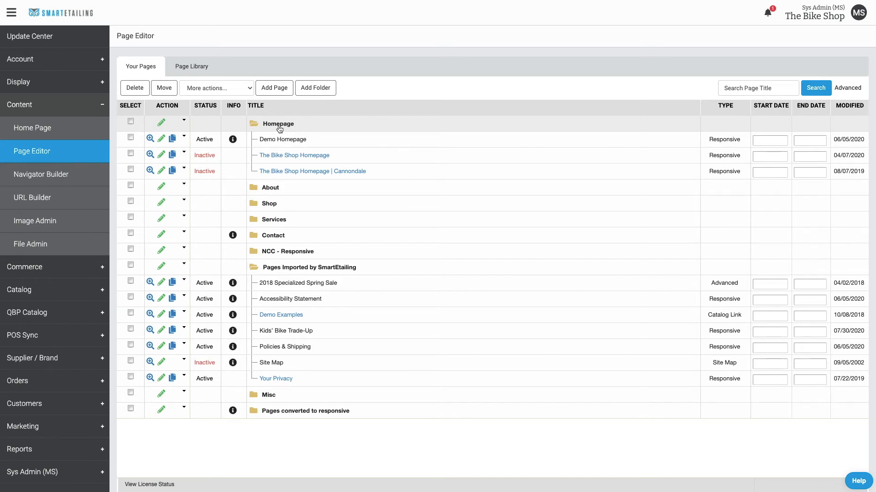
{"action": "mouse_move", "coordinate": [32, 128]}
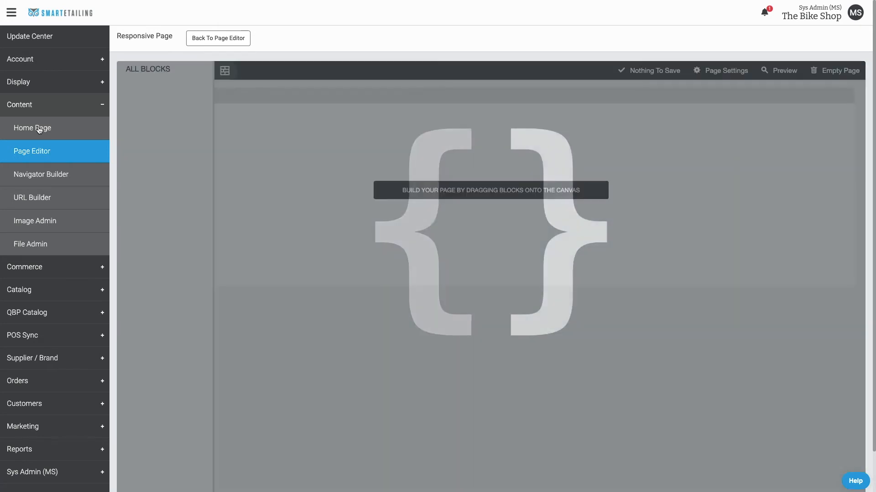
Step: Review the Demo Homepage's Page Settings and return to the full layout
{"action": "left_click", "coordinate": [203, 70]}
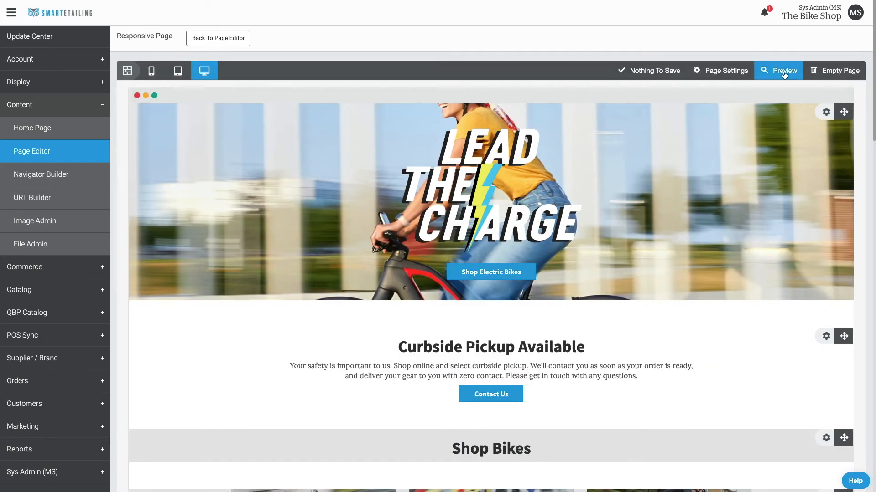
{"action": "left_click", "coordinate": [724, 70]}
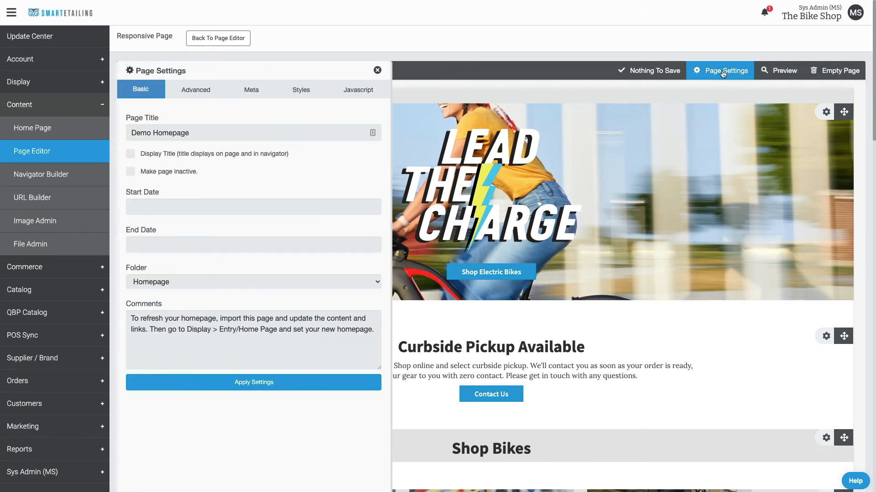
{"action": "left_click", "coordinate": [376, 70]}
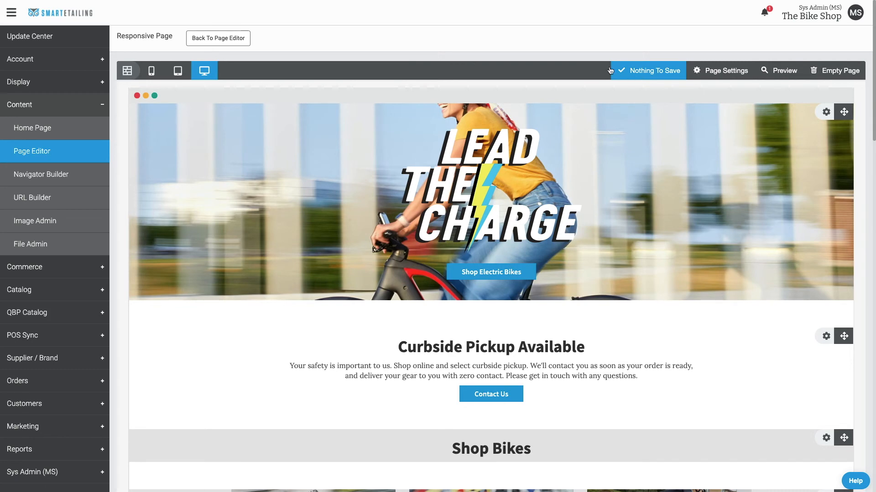
Step: Preview the homepage at tablet width, then phone width, then back to desktop
{"action": "left_click", "coordinate": [178, 70]}
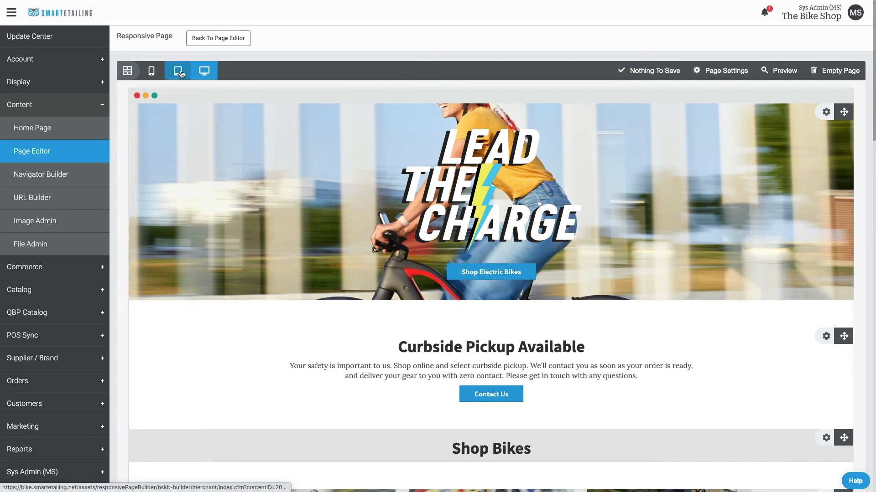
{"action": "left_click", "coordinate": [152, 70]}
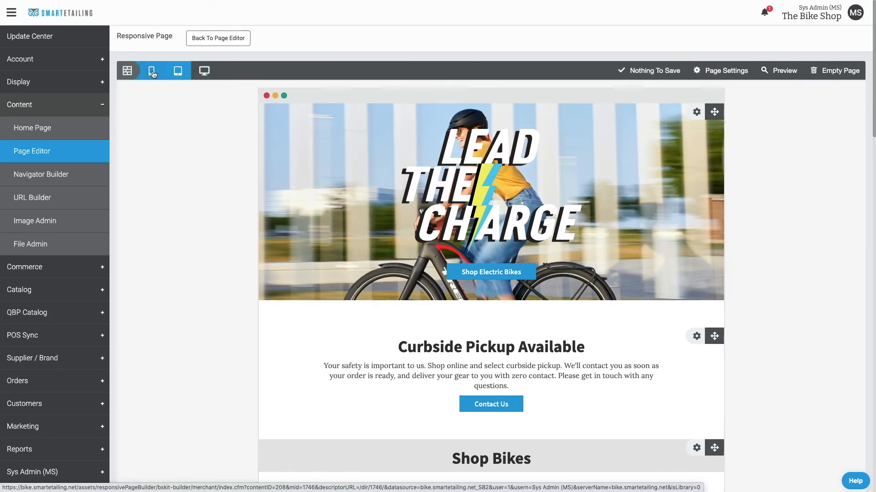
{"action": "left_click", "coordinate": [151, 70]}
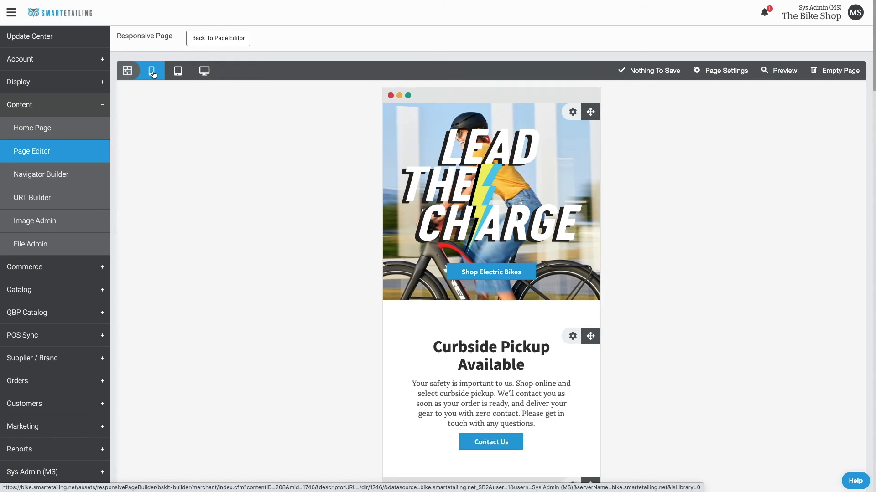
{"action": "left_click", "coordinate": [127, 70]}
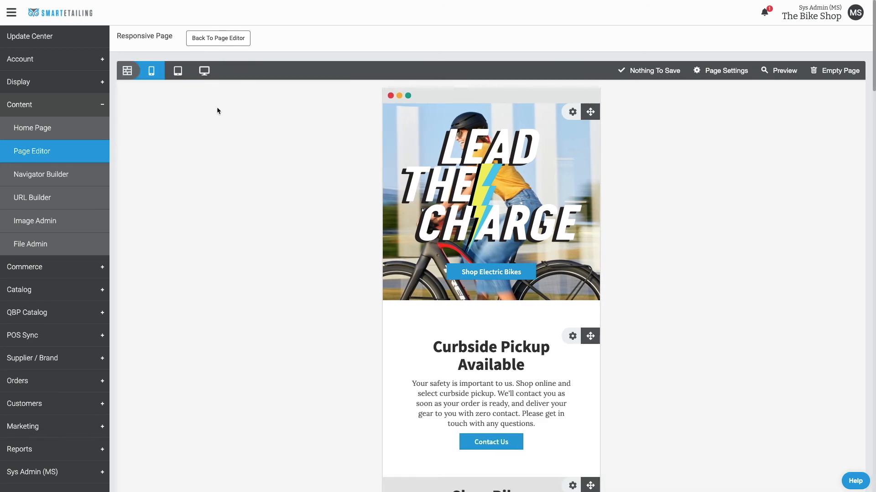
{"action": "mouse_move", "coordinate": [590, 336]}
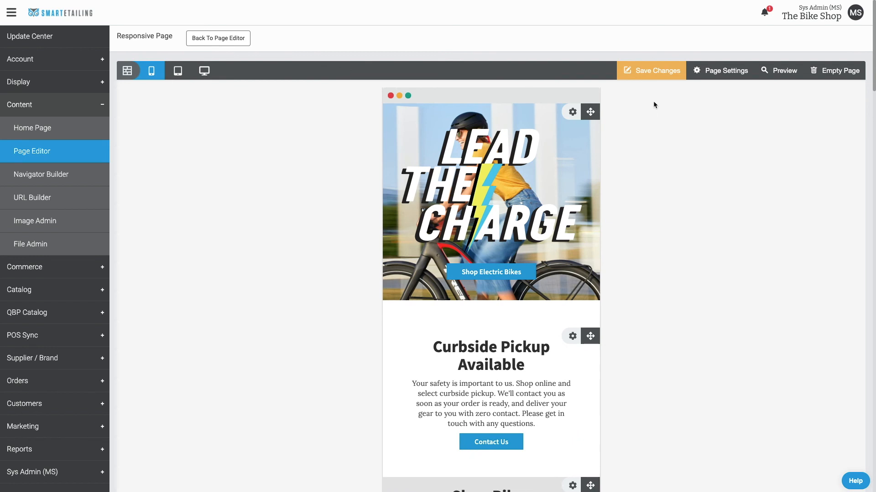
{"action": "mouse_move", "coordinate": [657, 70]}
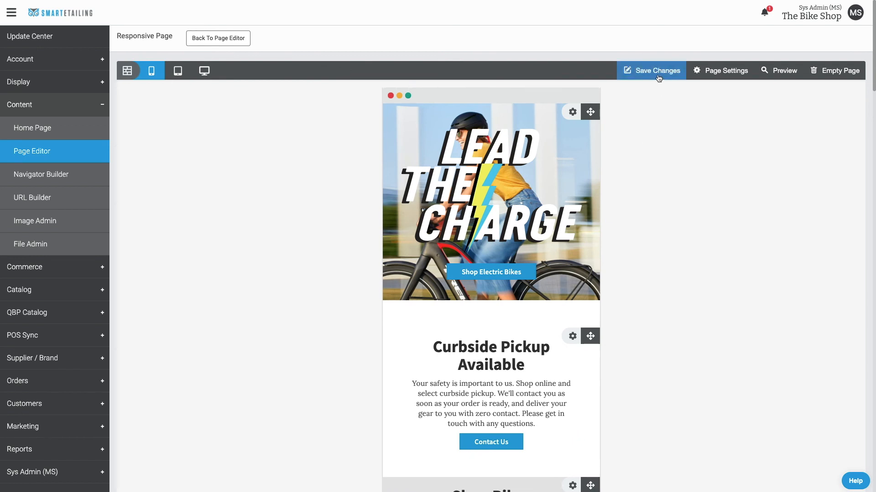
Step: Save the pending changes to the Demo Homepage
{"action": "left_click", "coordinate": [650, 71]}
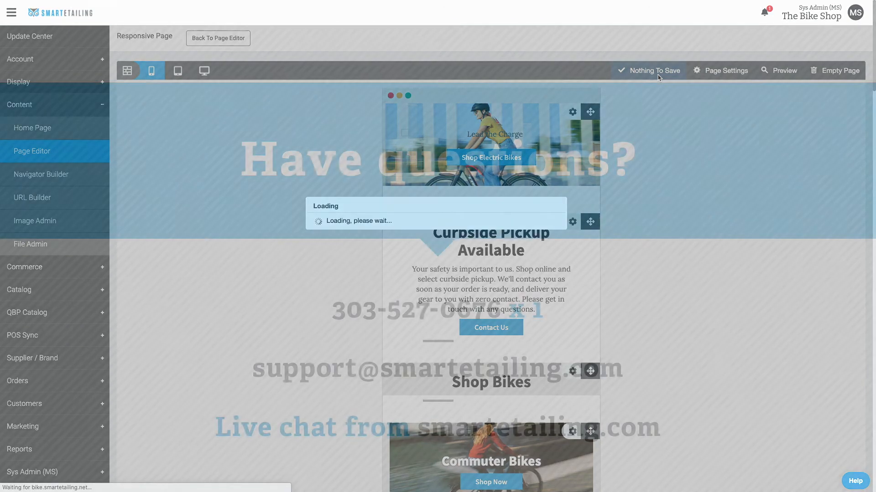